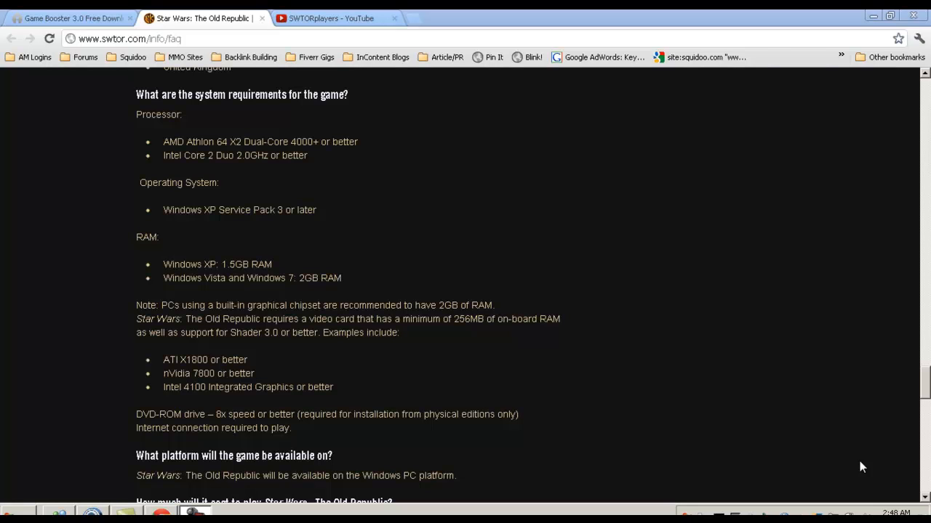
{"action": "mouse_move", "coordinate": [658, 287]}
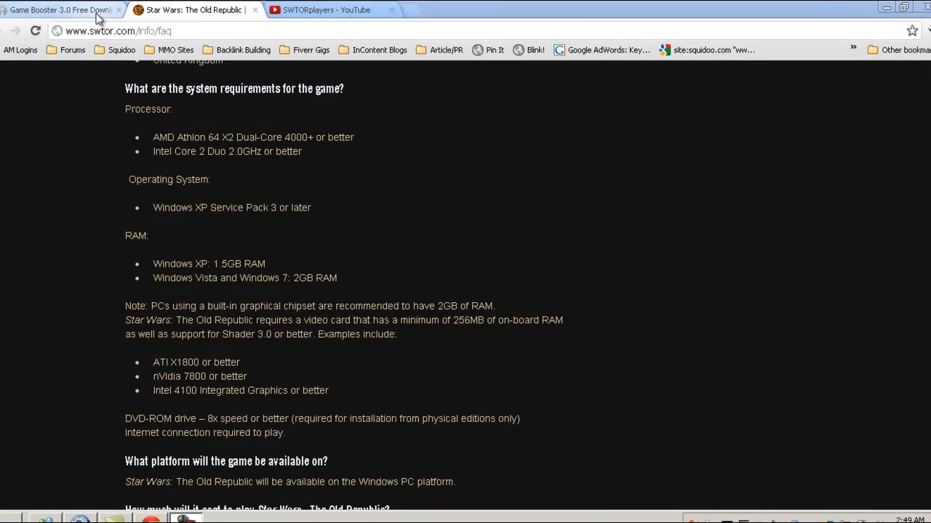
Switch Chrome to the IObit Game Booster 3 download page
{"action": "left_click", "coordinate": [58, 12]}
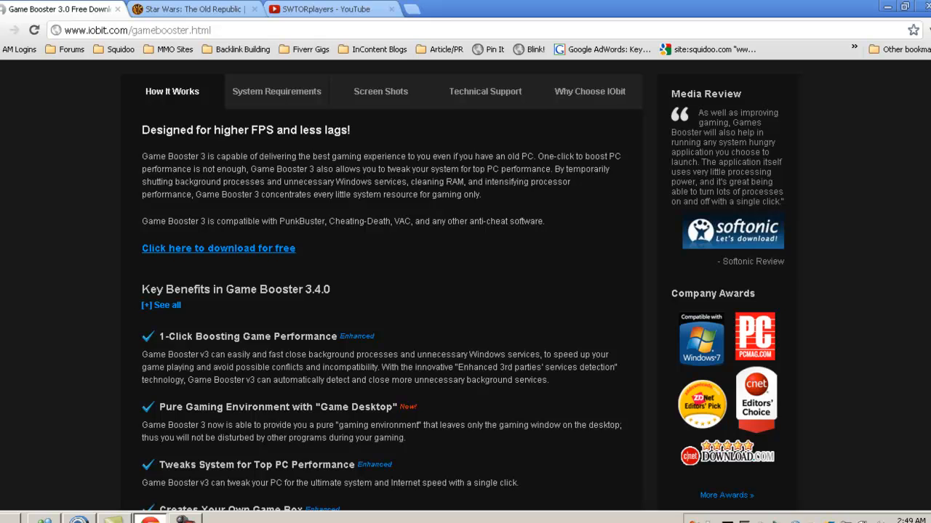
{"action": "scroll", "scroll_direction": "down", "scroll_amount": 3}
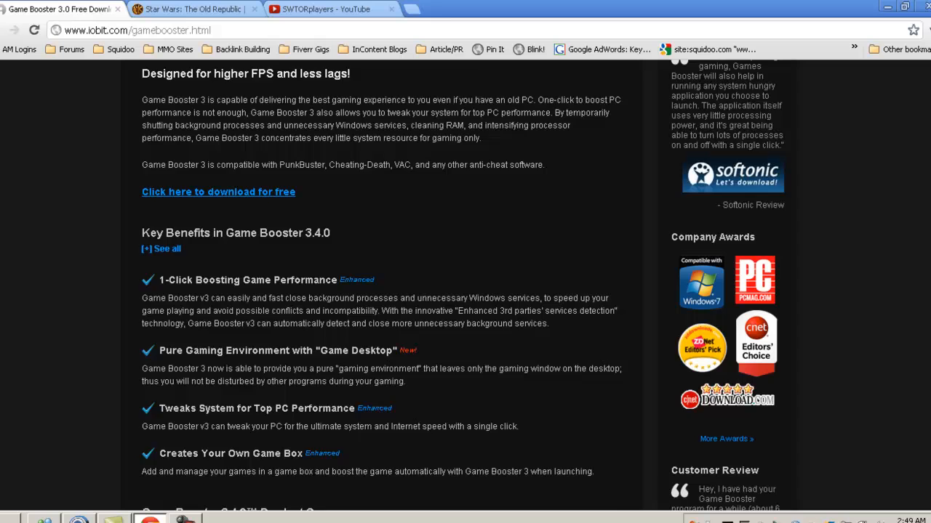
{"action": "scroll", "scroll_direction": "down", "scroll_amount": 3}
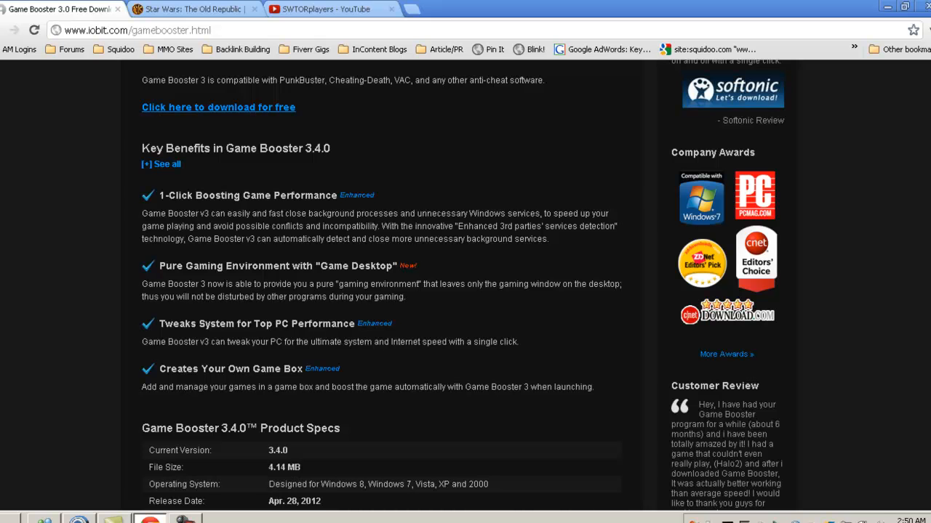
{"action": "scroll", "scroll_direction": "down", "scroll_amount": 3}
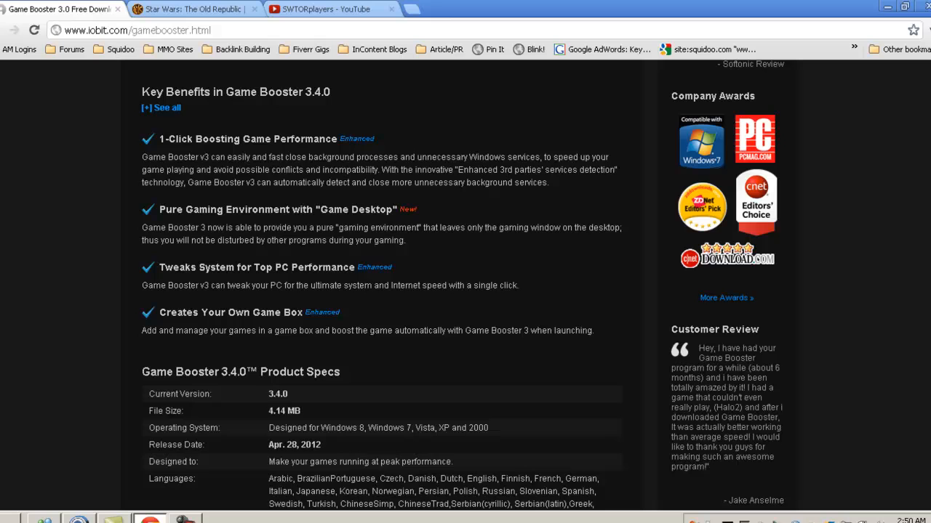
{"action": "scroll", "scroll_direction": "down", "scroll_amount": 3}
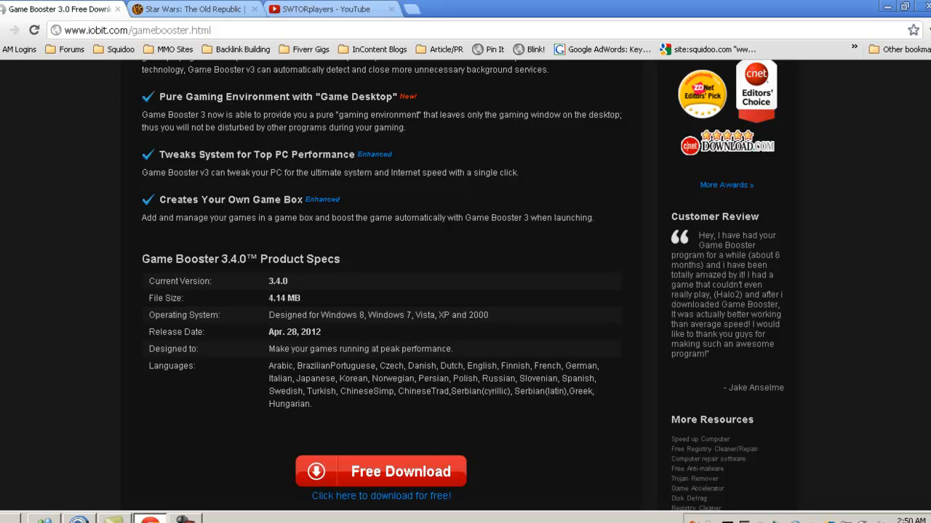
{"action": "scroll", "scroll_direction": "down", "scroll_amount": 3}
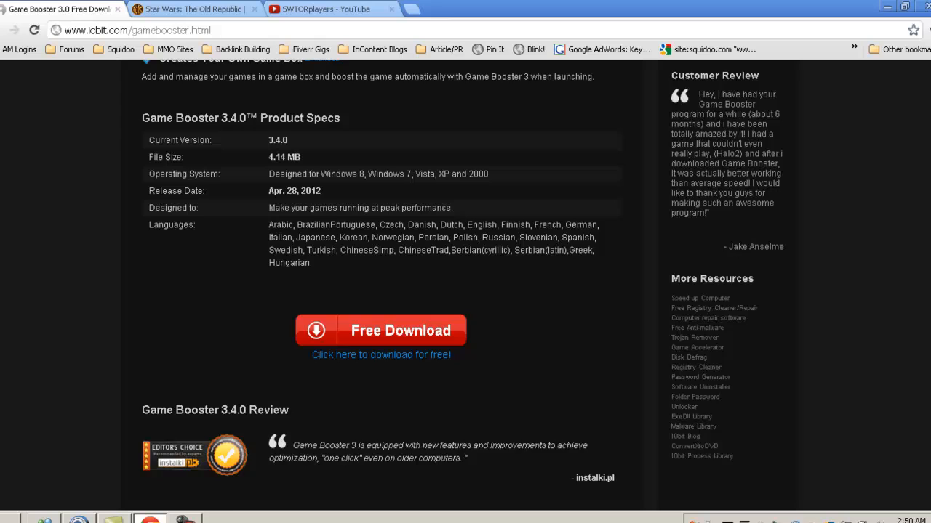
{"action": "scroll", "scroll_direction": "up", "scroll_amount": 3}
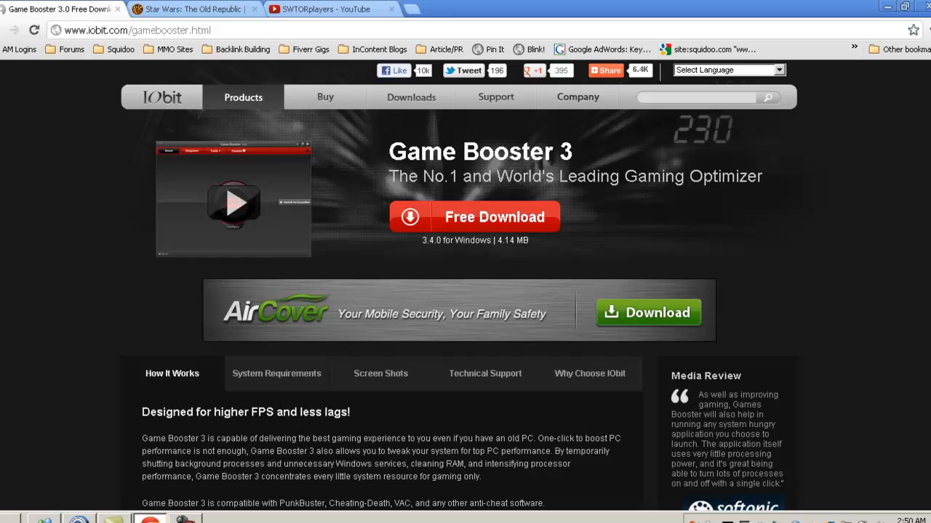
{"action": "left_click", "coordinate": [12, 517]}
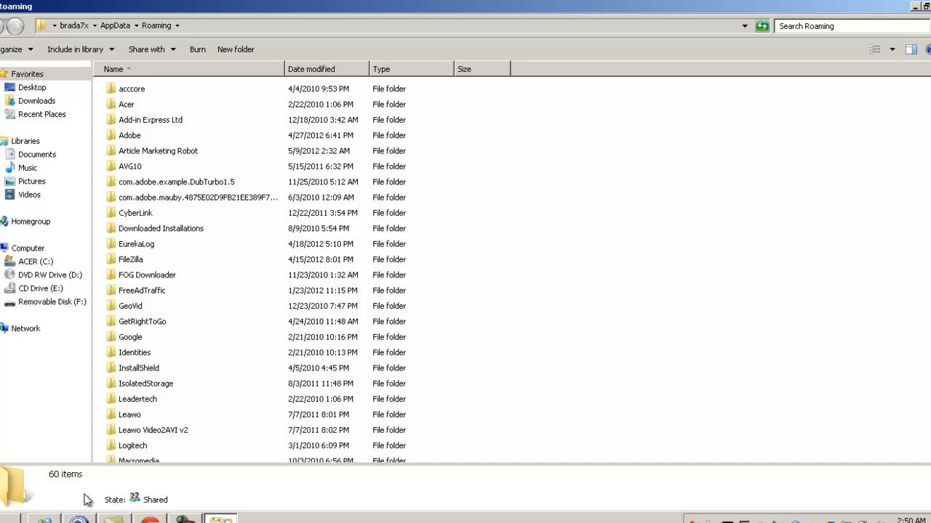
{"action": "mouse_move", "coordinate": [133, 70]}
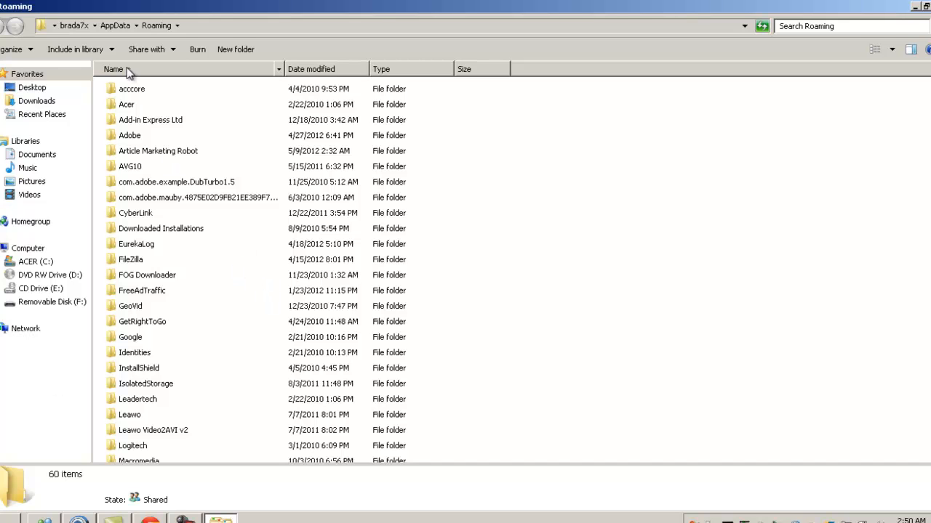
Navigate from AppData through Local, SWTOR and swtor into the settings folder holding client_settings
{"action": "left_click", "coordinate": [115, 26]}
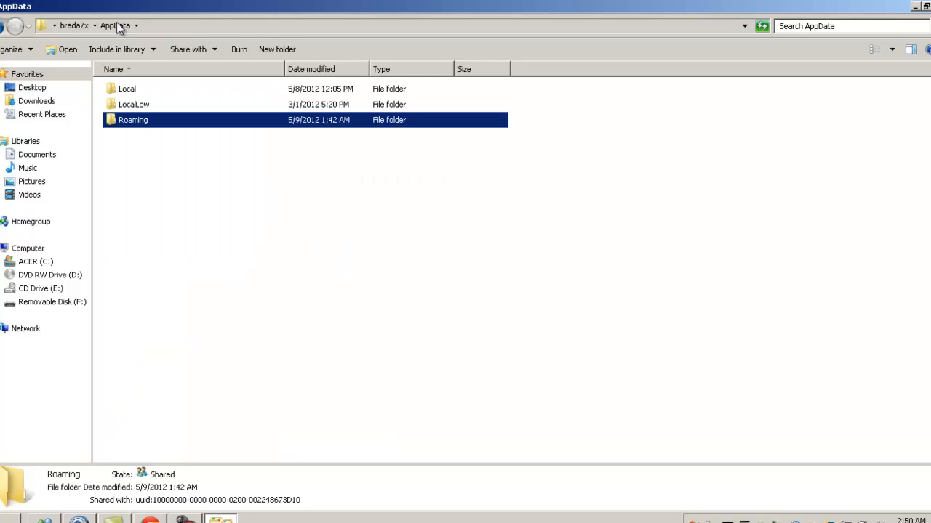
{"action": "double_click", "coordinate": [128, 88]}
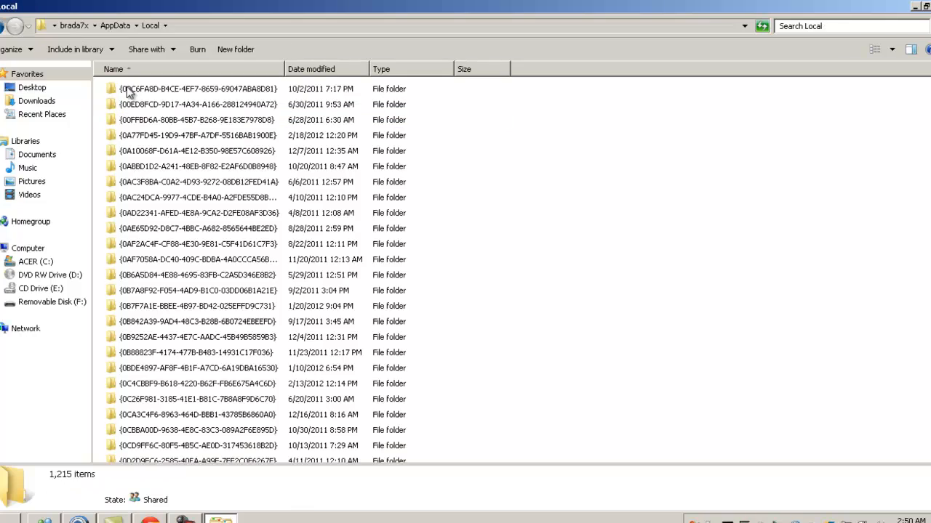
{"action": "scroll", "scroll_direction": "down", "scroll_amount": 3}
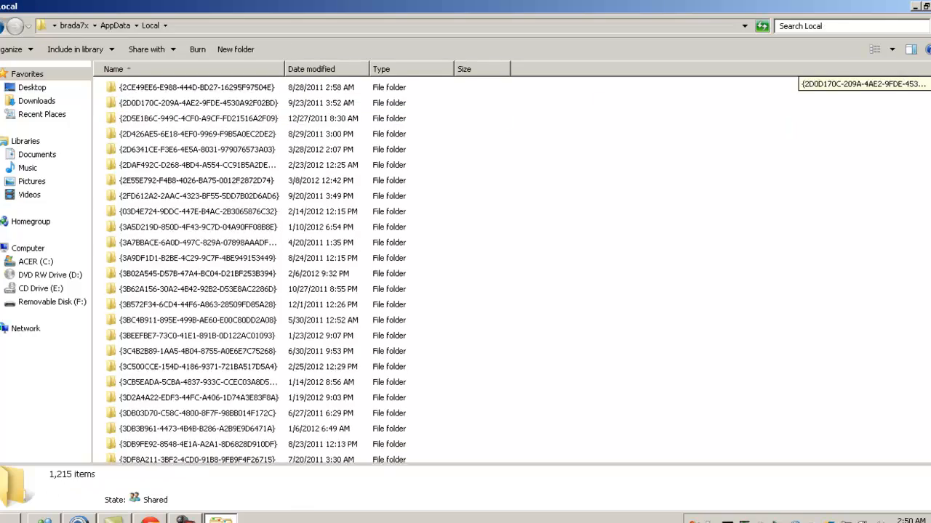
{"action": "scroll", "scroll_direction": "down", "scroll_amount": 3}
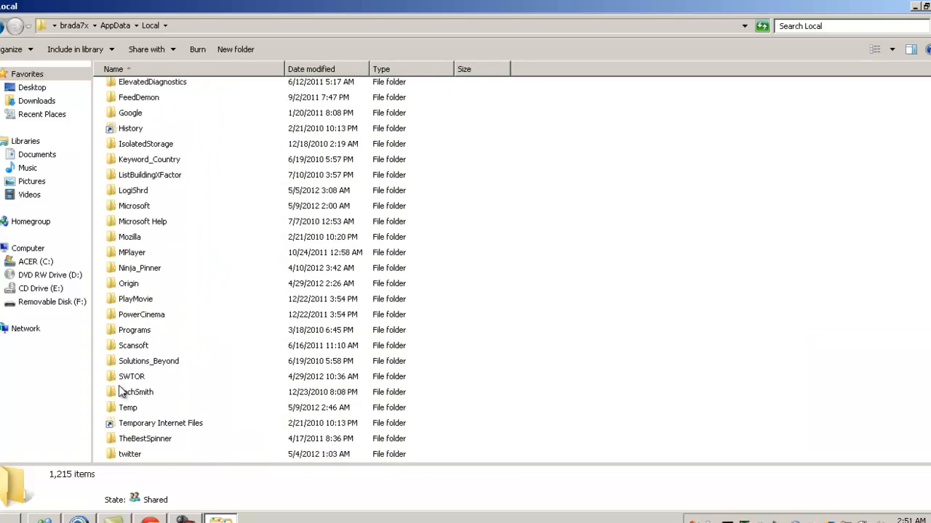
{"action": "double_click", "coordinate": [131, 375]}
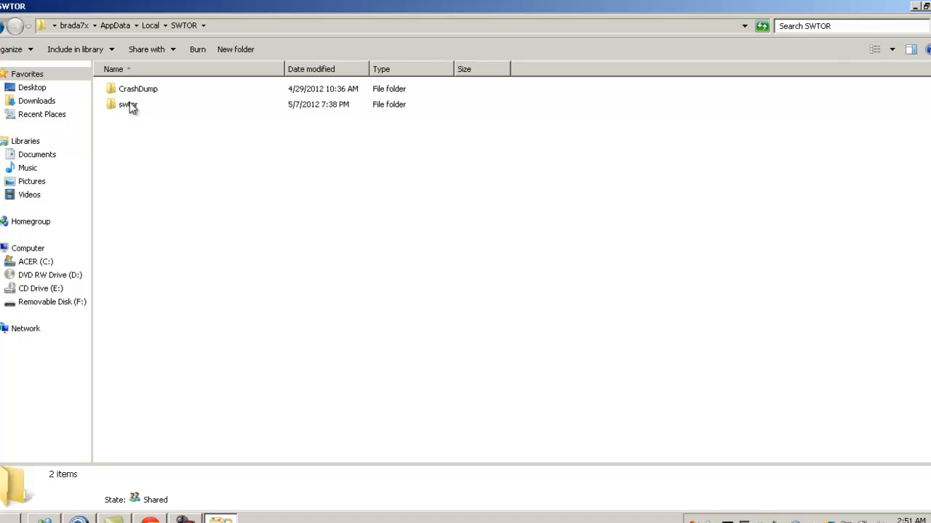
{"action": "double_click", "coordinate": [125, 104]}
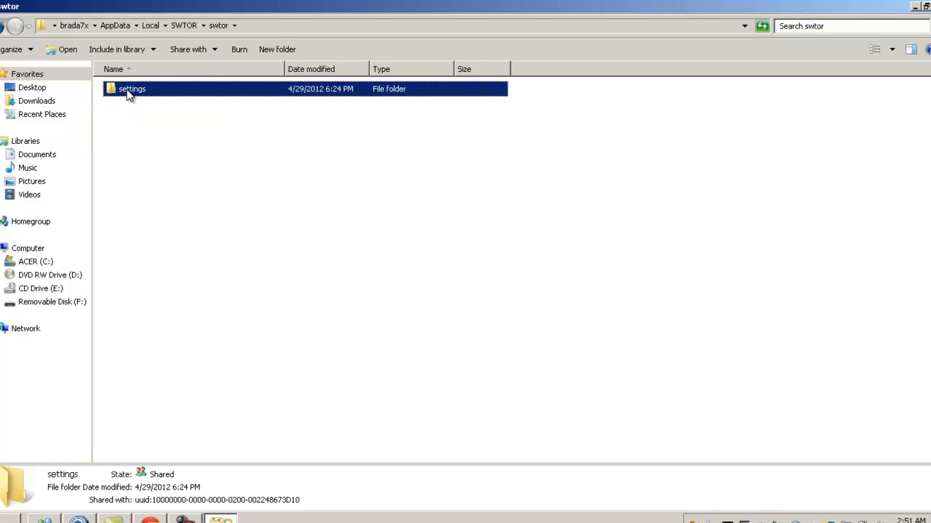
{"action": "double_click", "coordinate": [131, 88]}
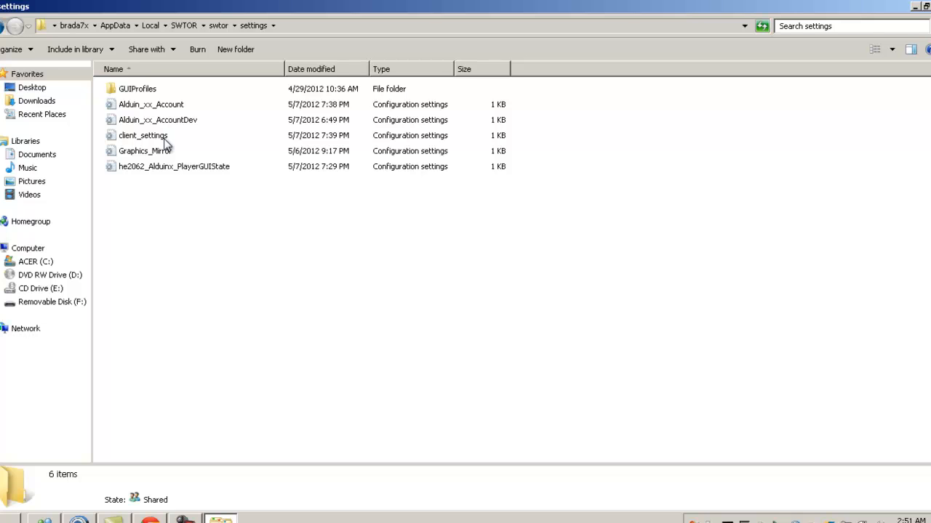
Load the client_settings file into Notepad to edit its Renderer values
{"action": "double_click", "coordinate": [142, 135]}
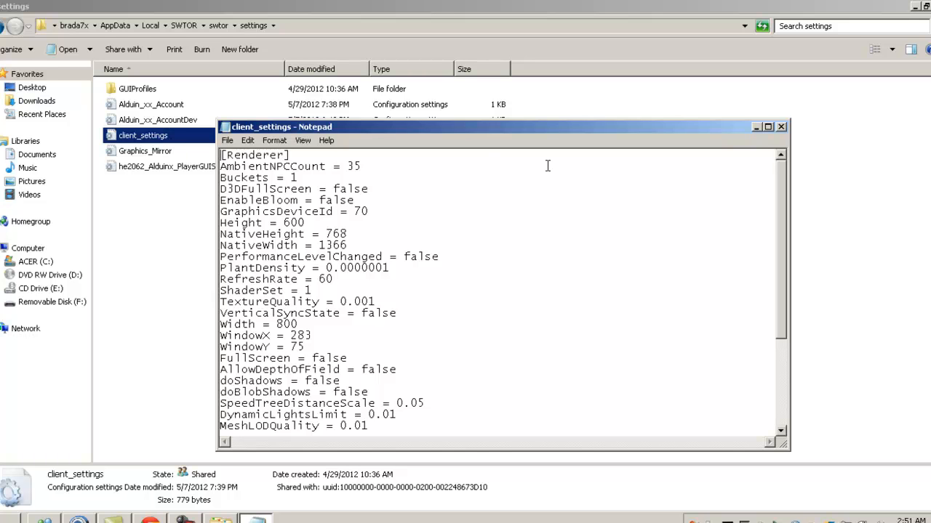
{"action": "mouse_move", "coordinate": [276, 189]}
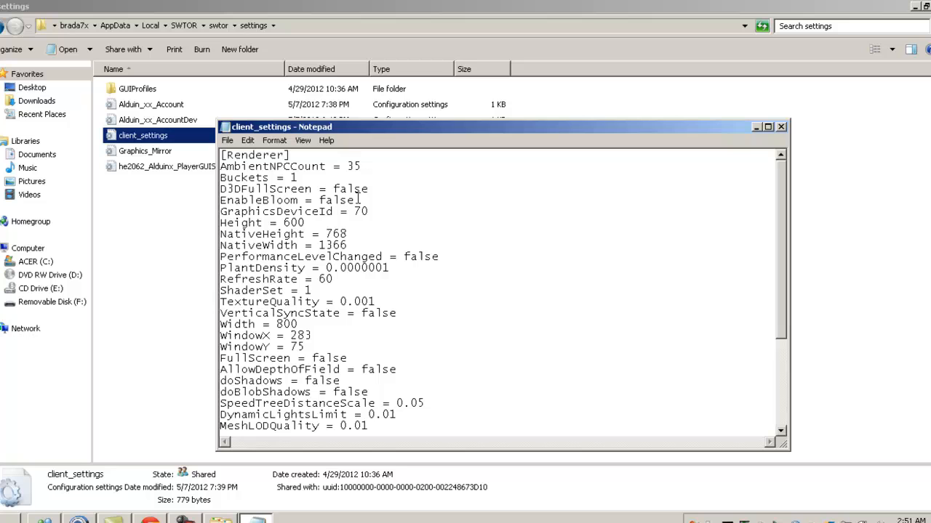
{"action": "mouse_move", "coordinate": [363, 210]}
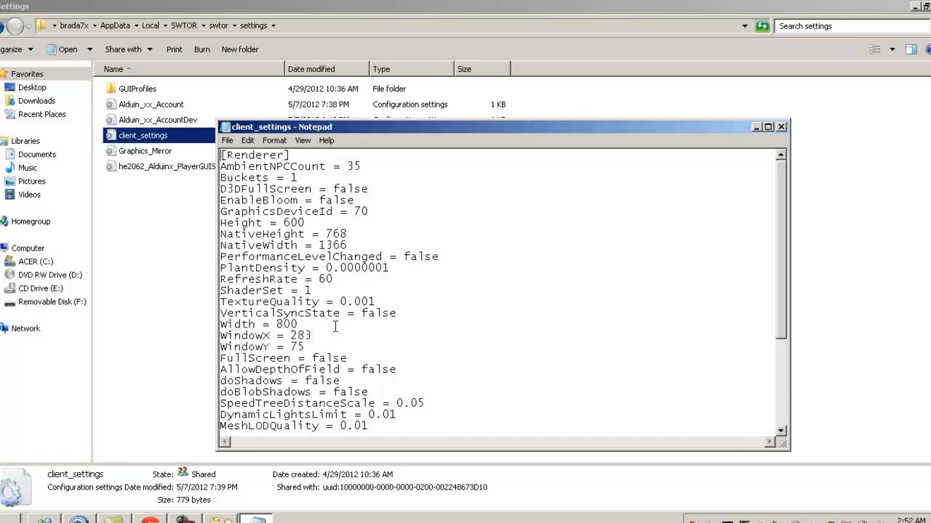
{"action": "mouse_move", "coordinate": [363, 312]}
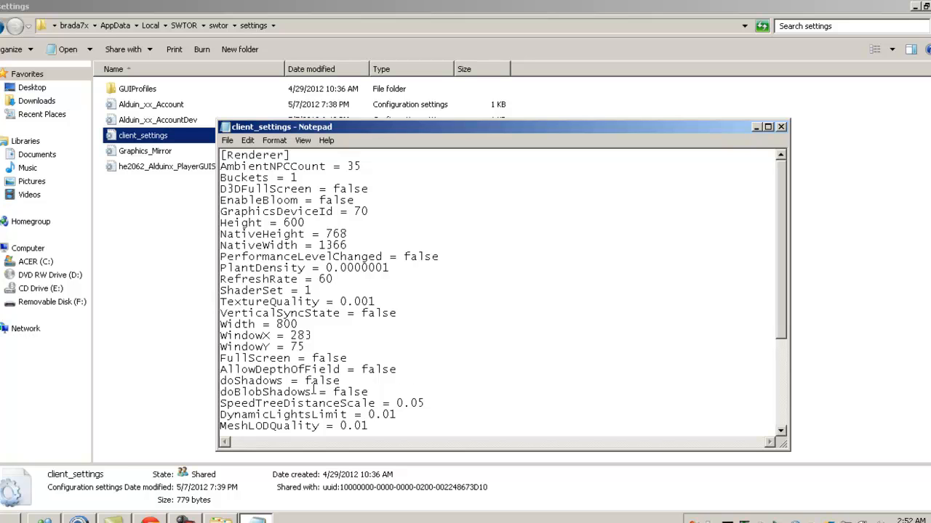
{"action": "mouse_move", "coordinate": [668, 334]}
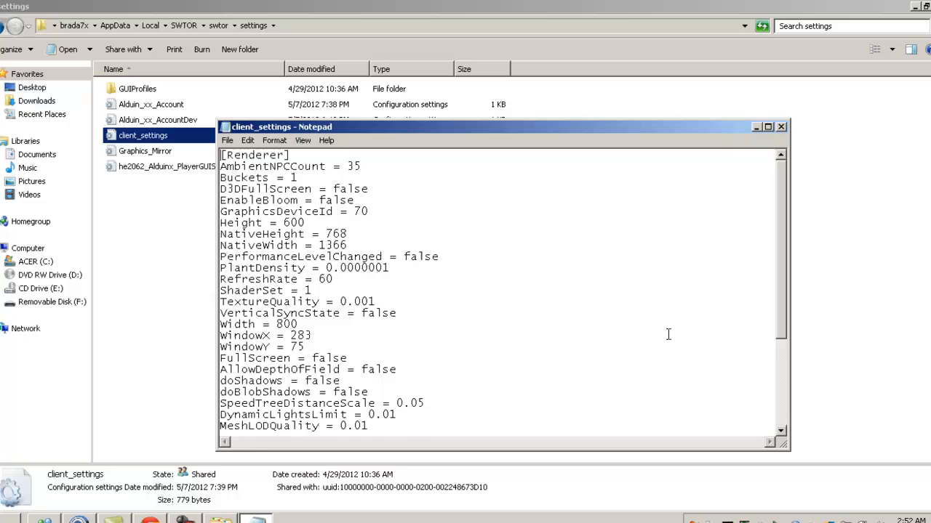
{"action": "scroll", "scroll_direction": "down", "scroll_amount": 3}
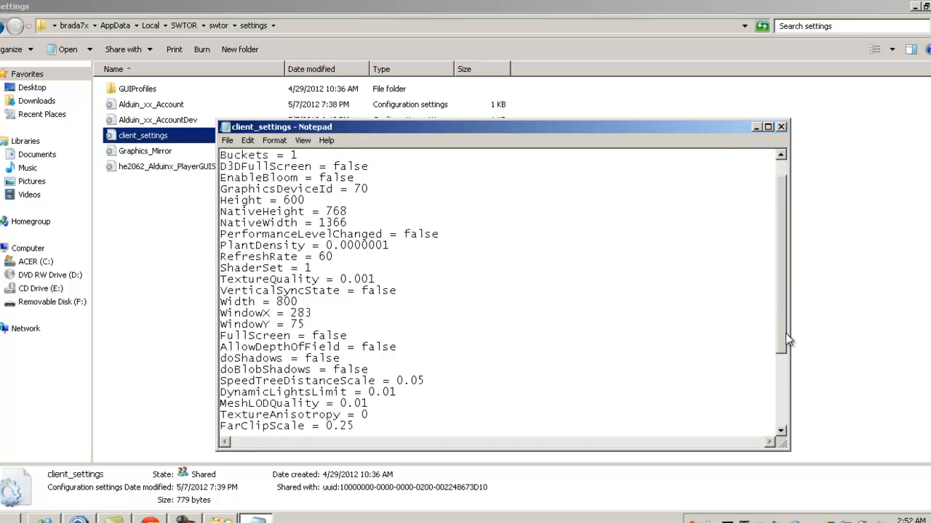
{"action": "scroll", "scroll_direction": "down", "scroll_amount": 3}
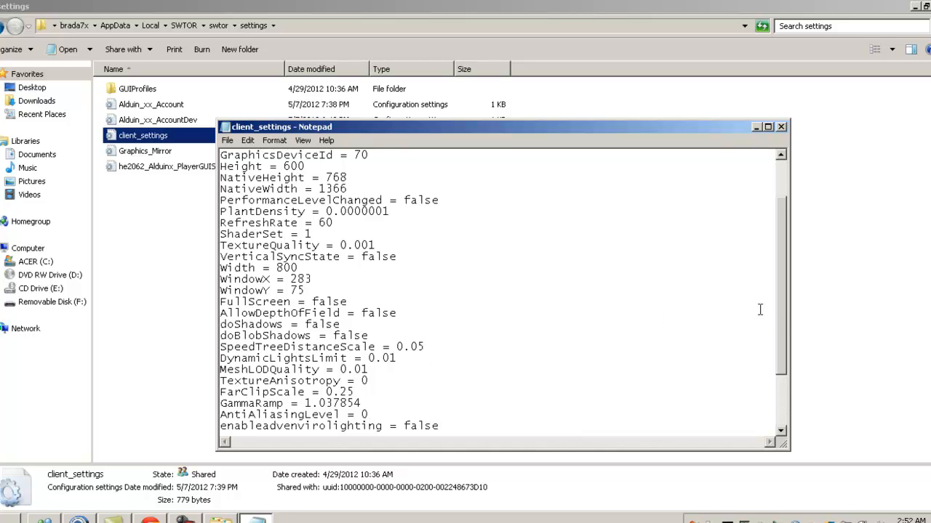
{"action": "scroll", "scroll_direction": "down", "scroll_amount": 3}
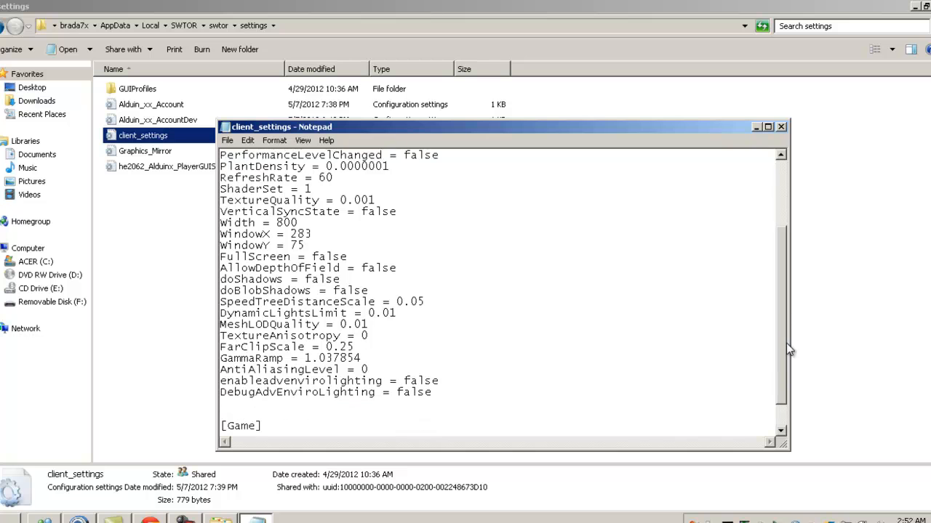
{"action": "scroll", "scroll_direction": "down", "scroll_amount": 3}
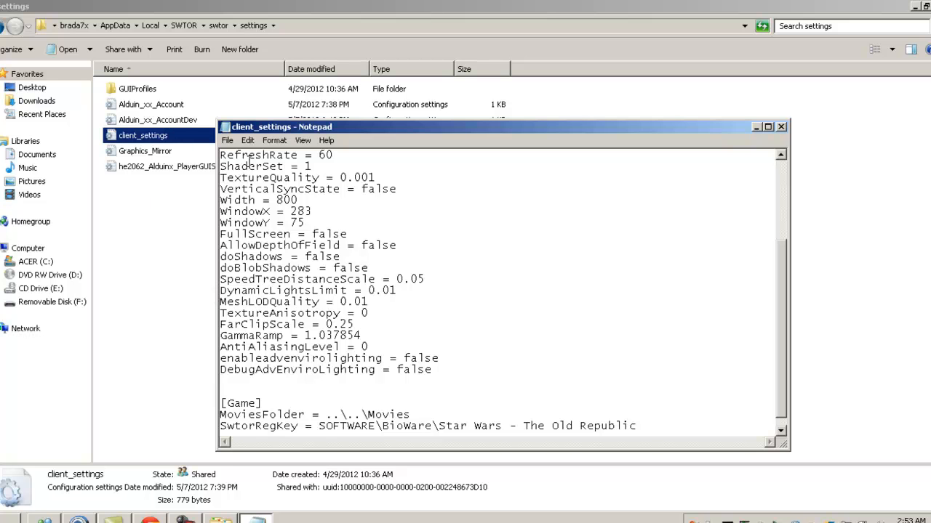
Save the edited file over the existing client_settings via Save As, confirming the replacement
{"action": "left_click", "coordinate": [227, 139]}
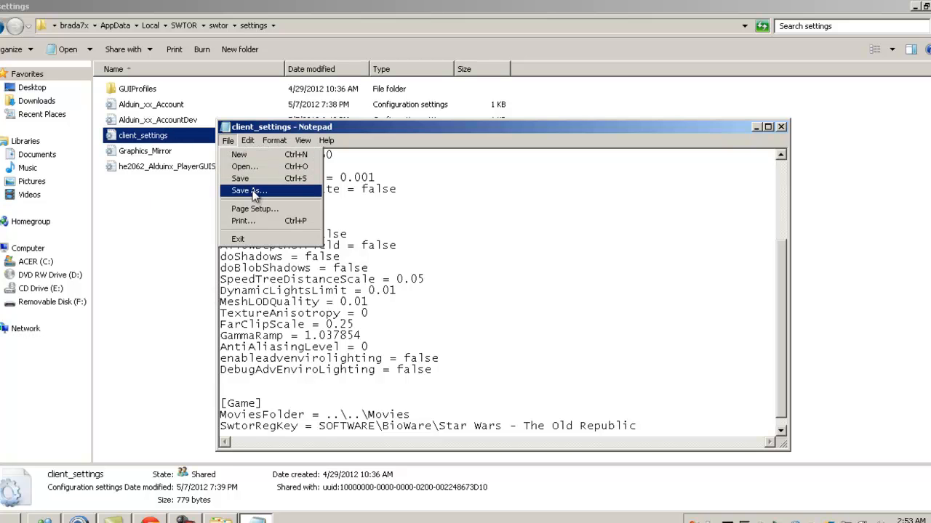
{"action": "left_click", "coordinate": [248, 191]}
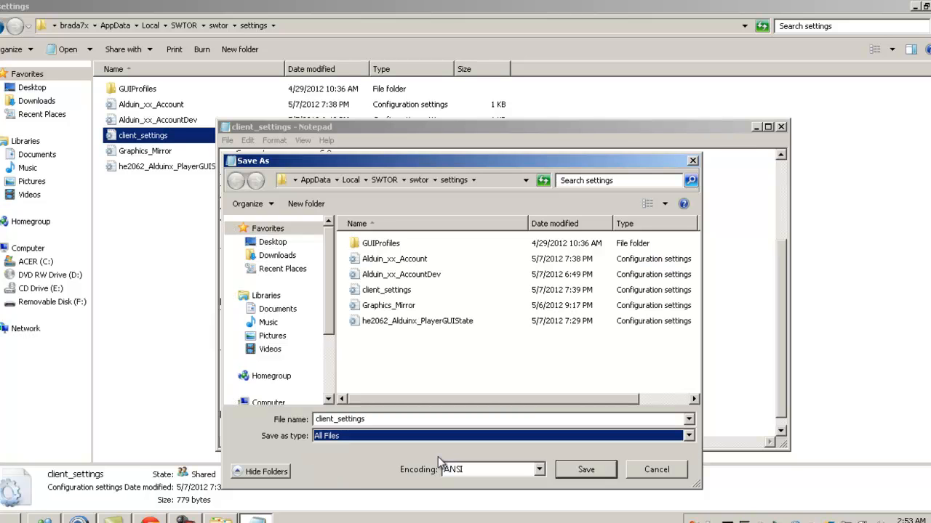
{"action": "left_click", "coordinate": [386, 290]}
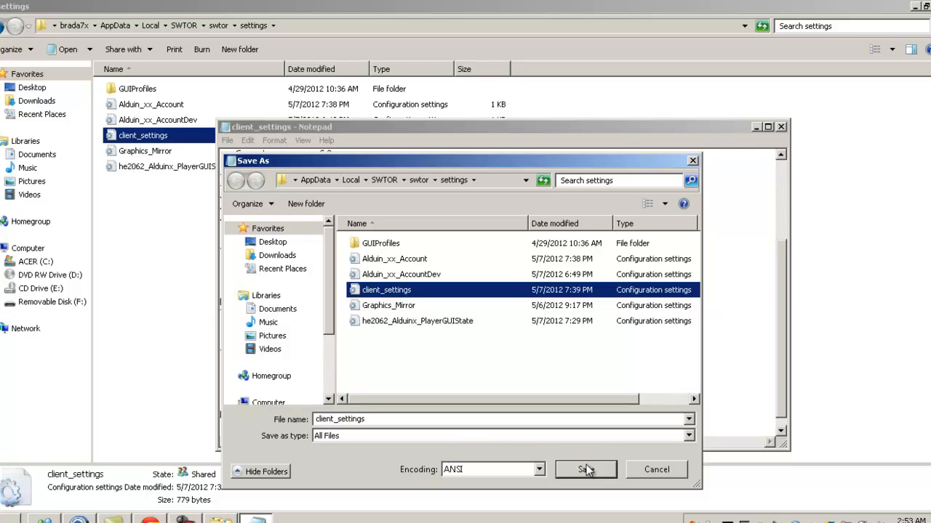
{"action": "left_click", "coordinate": [590, 468]}
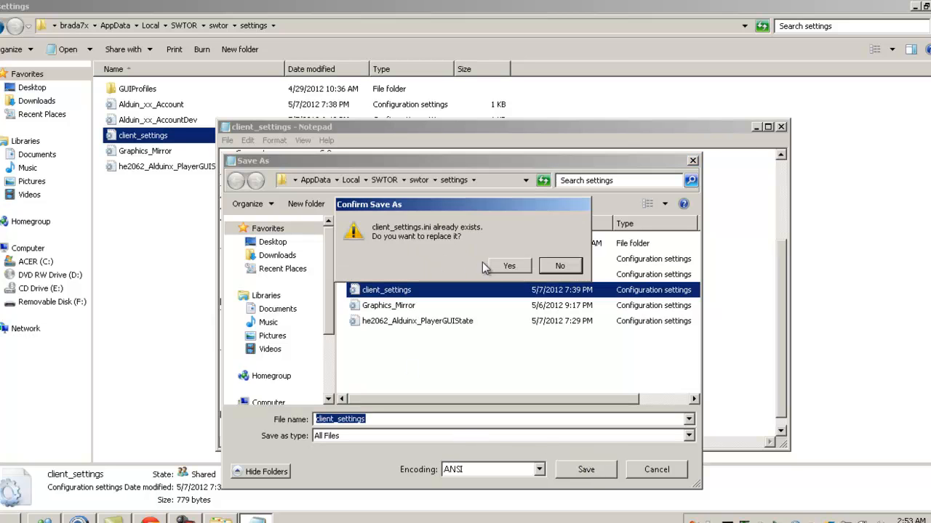
{"action": "mouse_move", "coordinate": [509, 275]}
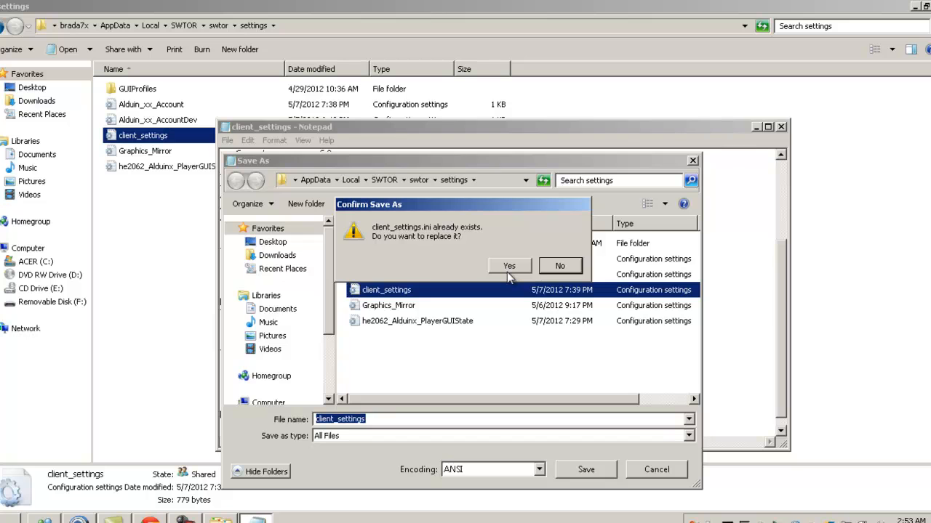
{"action": "left_click", "coordinate": [509, 264]}
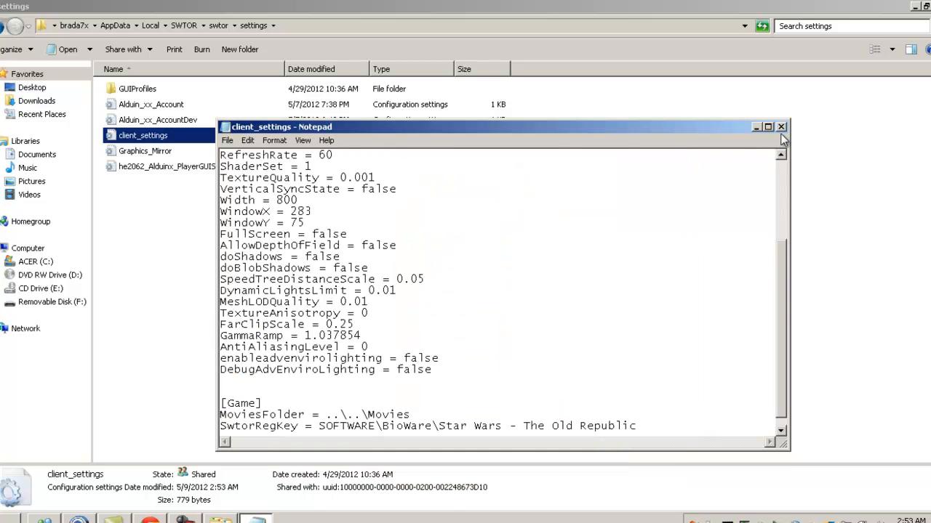
Close Notepad, leaving Explorer showing client_settings modified 5/9/2012 2:53 AM
{"action": "left_click", "coordinate": [781, 127]}
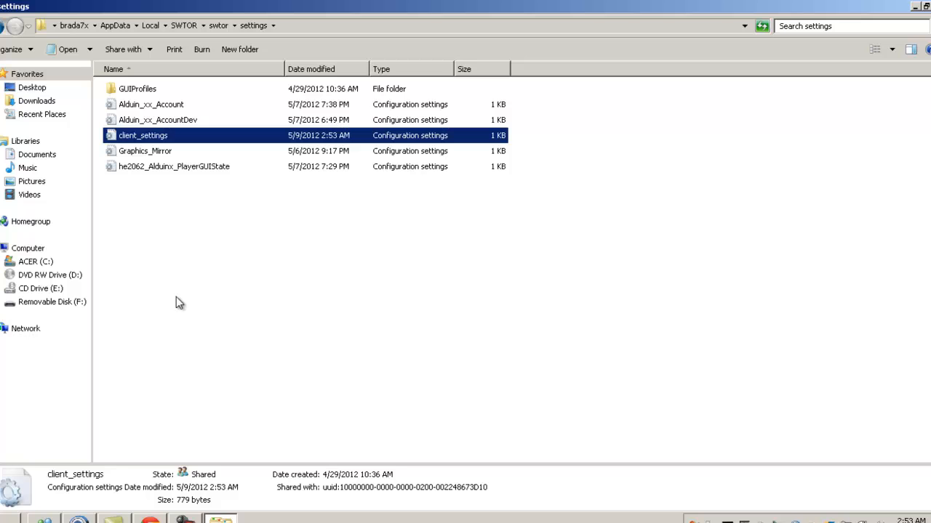
{"action": "mouse_move", "coordinate": [270, 408]}
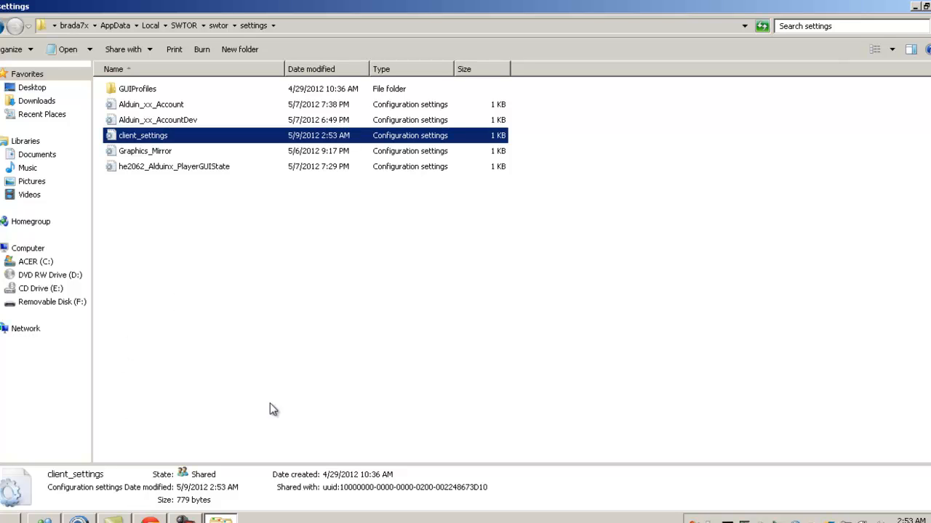
{"action": "mouse_move", "coordinate": [279, 405]}
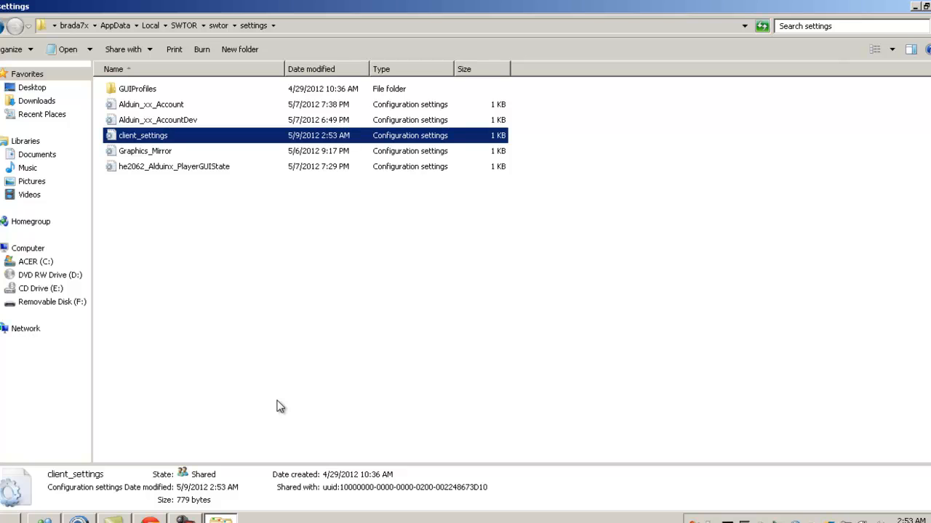
{"action": "mouse_move", "coordinate": [468, 282]}
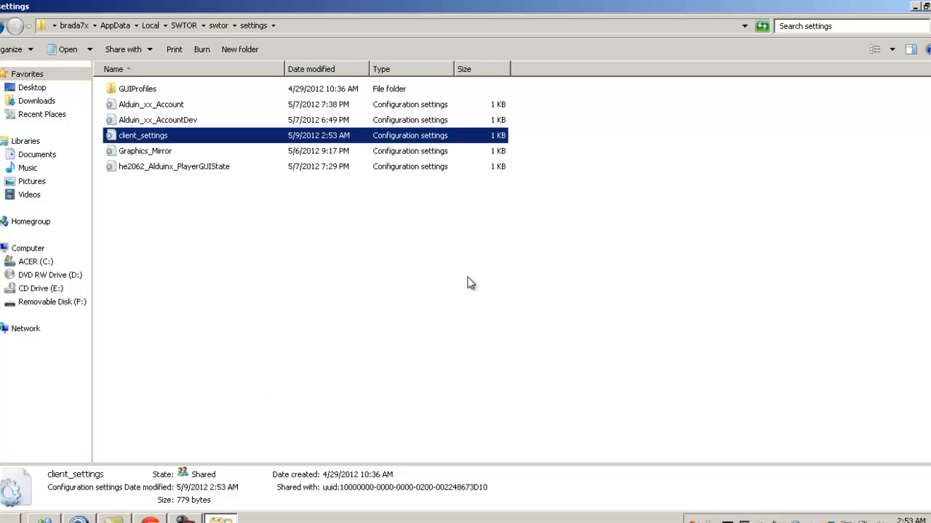
{"action": "mouse_move", "coordinate": [148, 138]}
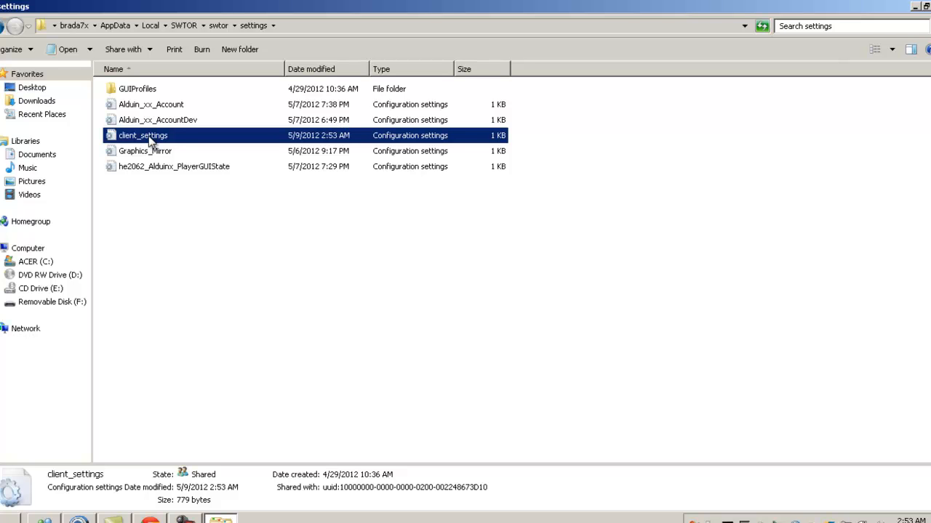
{"action": "mouse_move", "coordinate": [191, 409]}
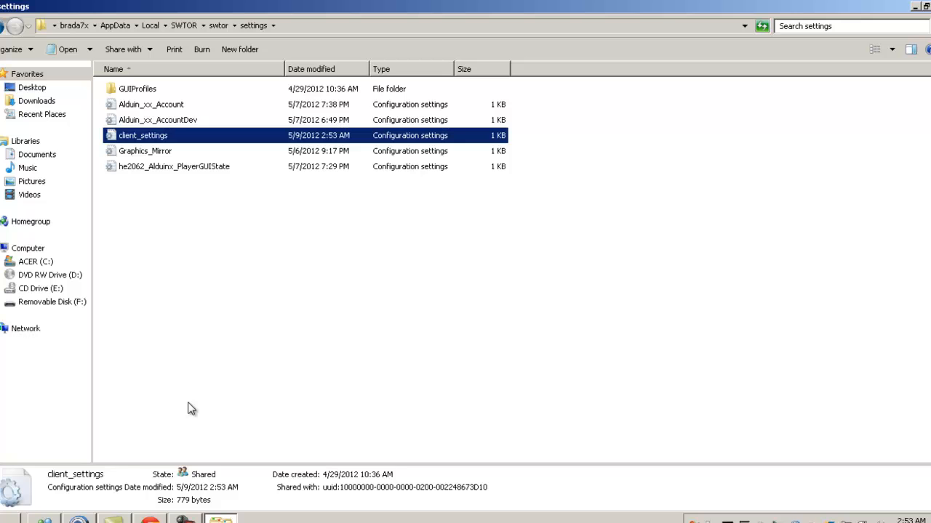
{"action": "mouse_move", "coordinate": [340, 221]}
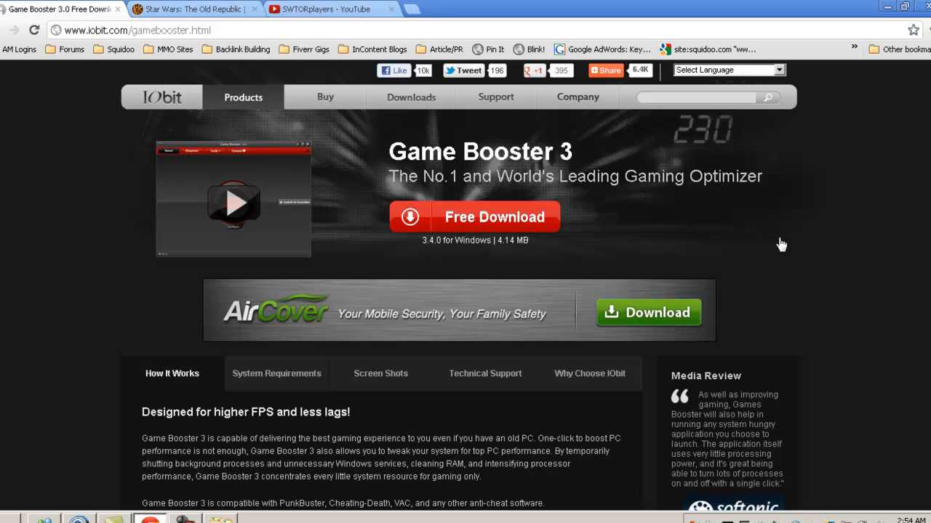
{"action": "mouse_move", "coordinate": [496, 96]}
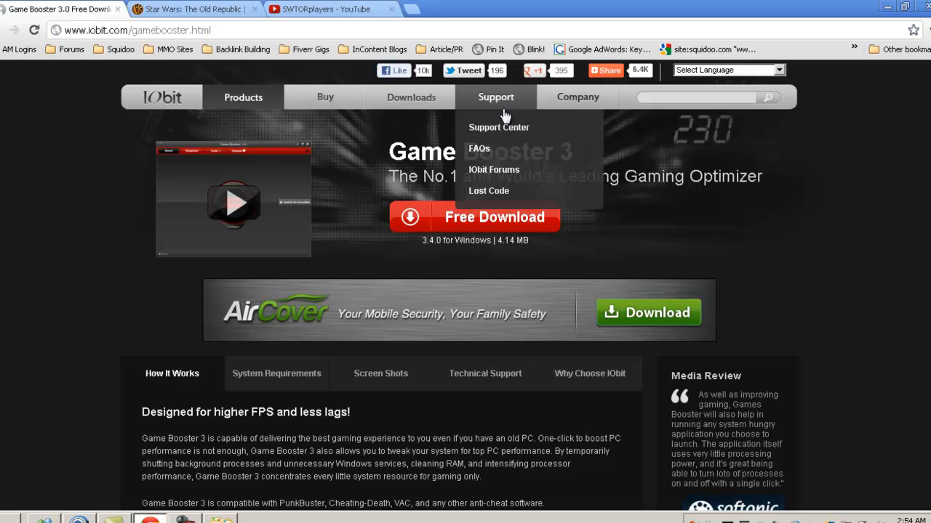